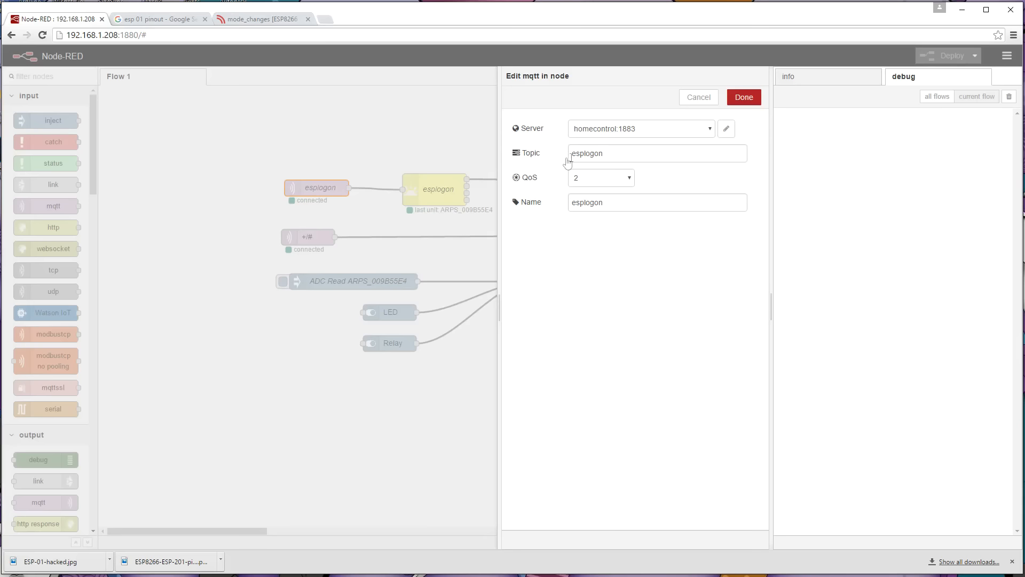
mouse_move(743, 96)
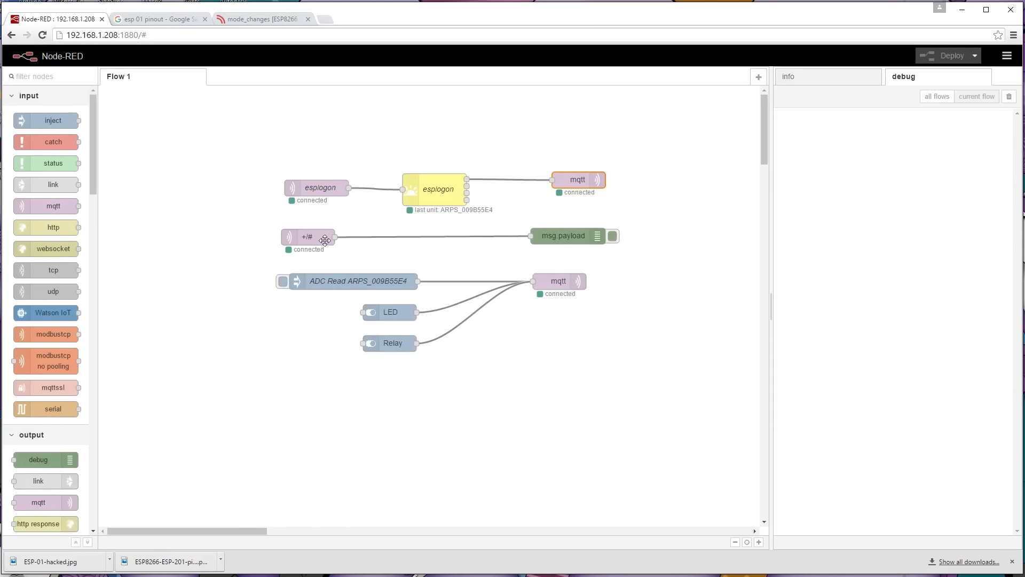
mouse_move(566, 239)
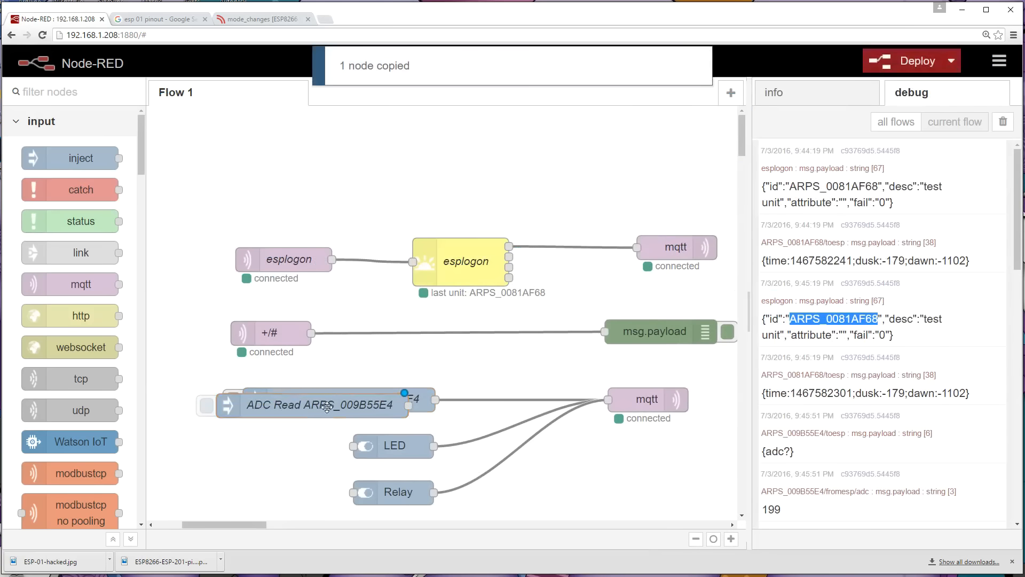
- Place the copied ADC Read ARPS_009B55E4 inject node above the original
double_click(321, 404)
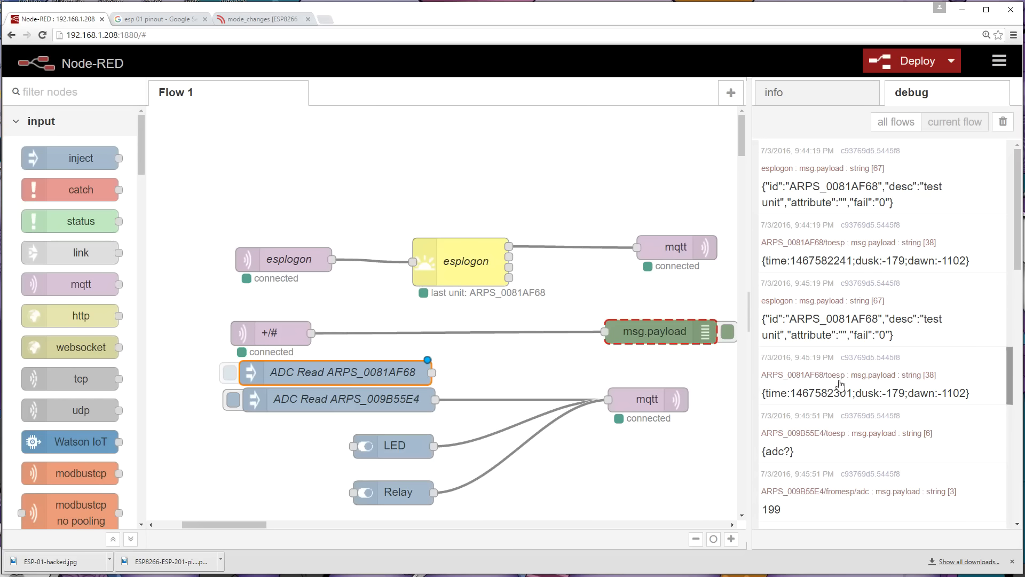
mouse_move(839, 385)
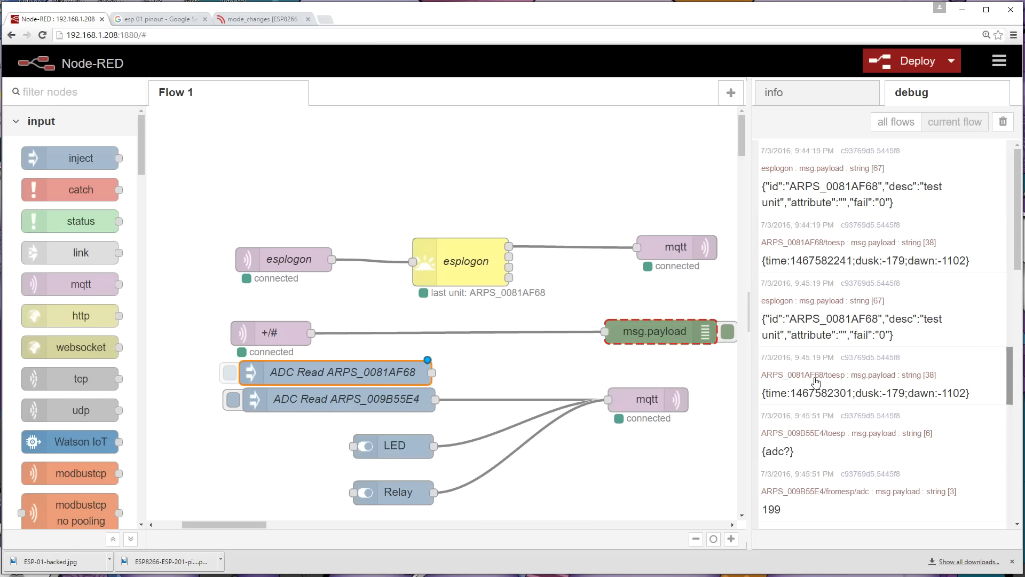
mouse_move(844, 383)
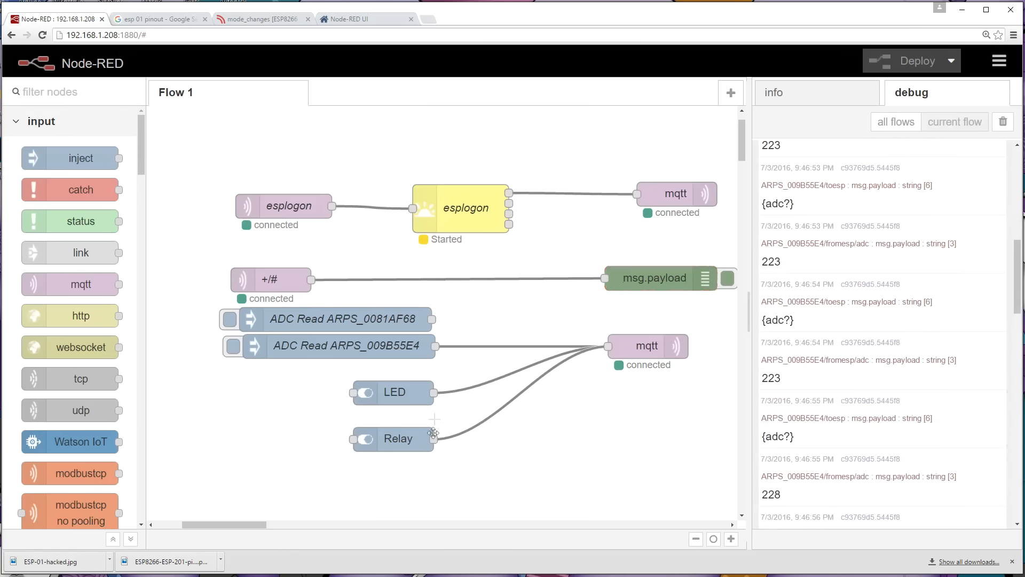
- Deploy the flow containing the new ADC Read ARPS_0081AF68 node
left_click(337, 345)
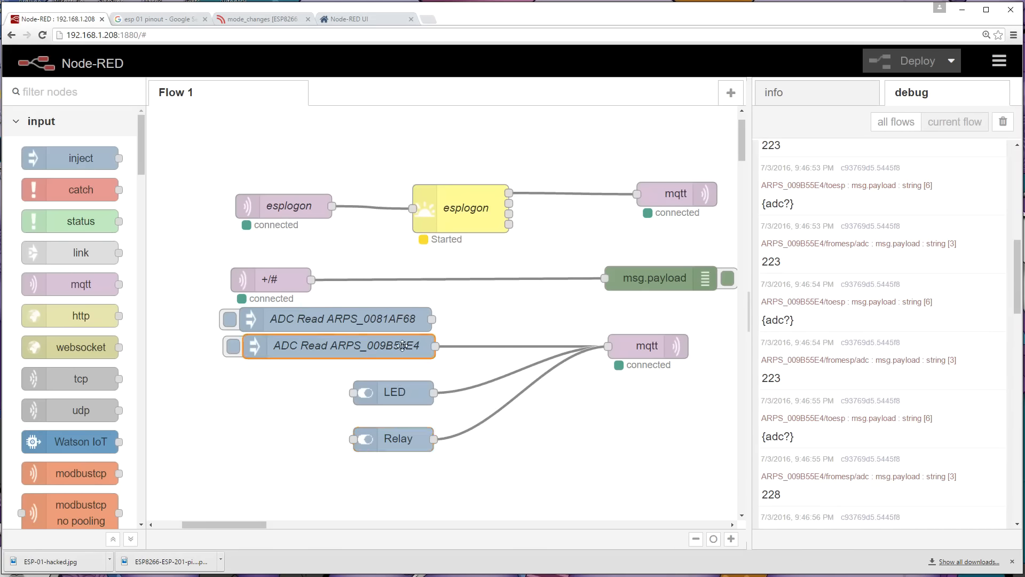
- Inject two ADC read requests to unit ARPS_009B55E4
left_click(231, 346)
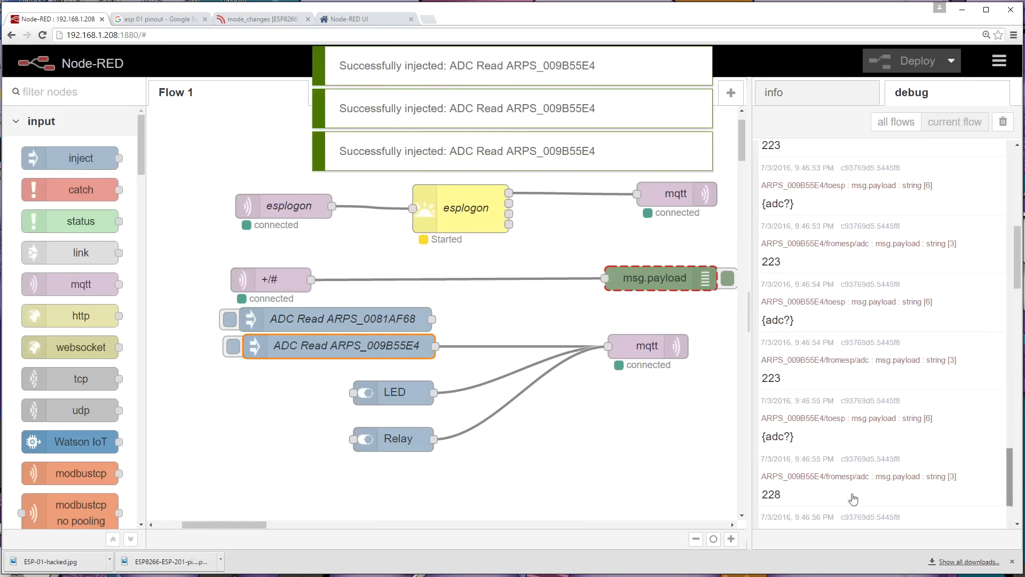
left_click(914, 60)
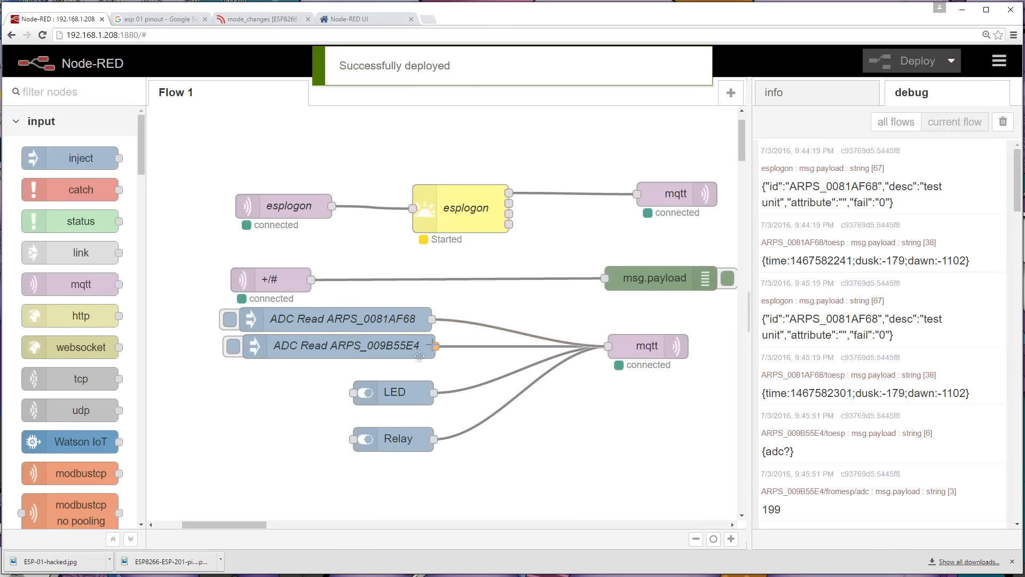
- Clear the debug panel and inject three ADC reads from ARPS_0081AF68 (about 80)
left_click(1002, 122)
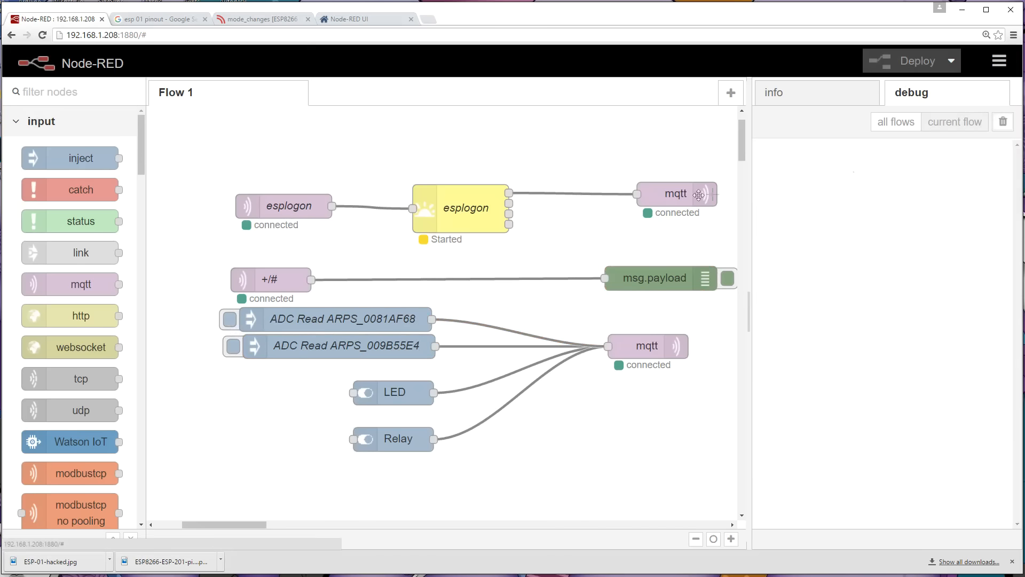
left_click(229, 319)
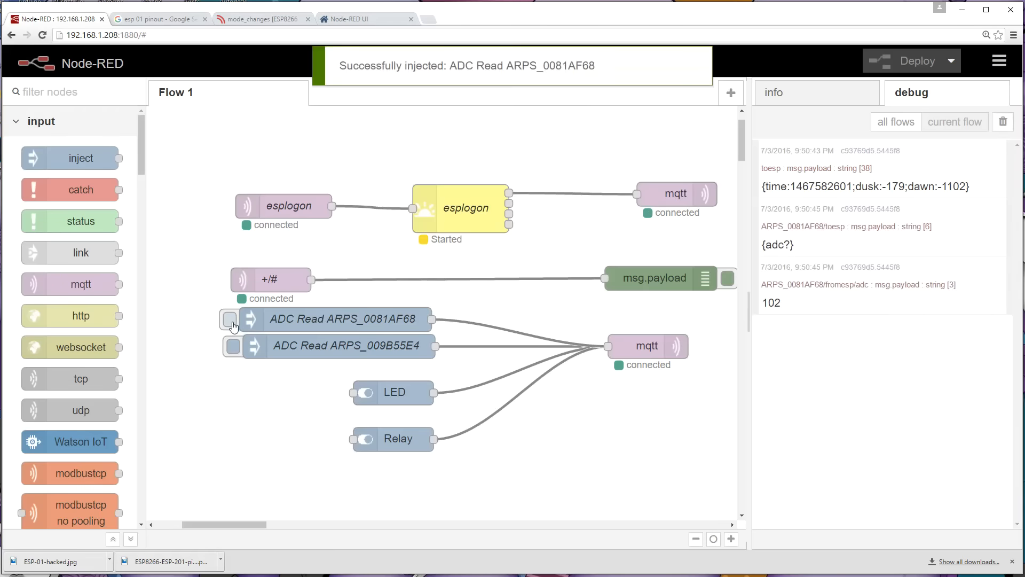
left_click(230, 319)
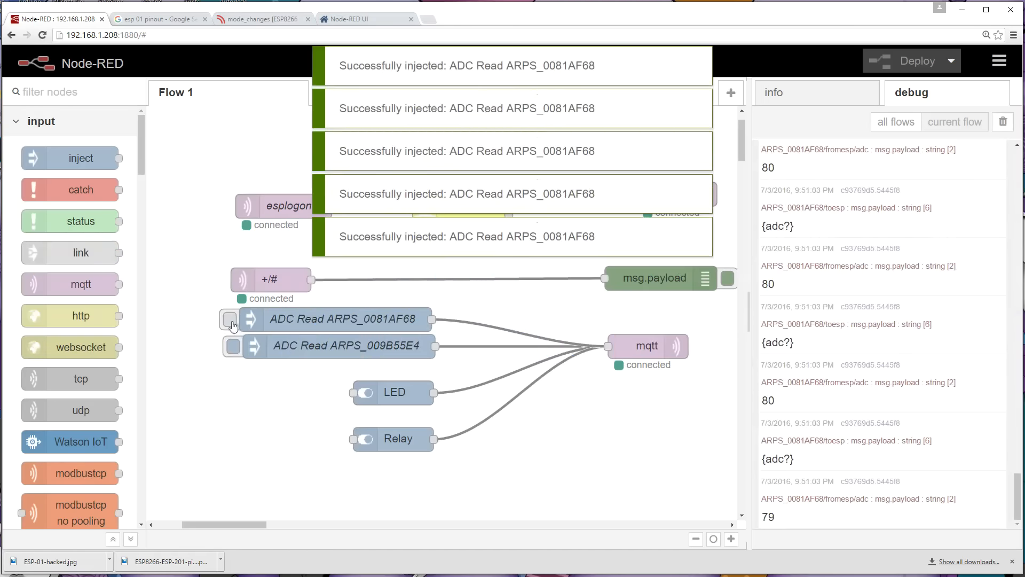
left_click(393, 391)
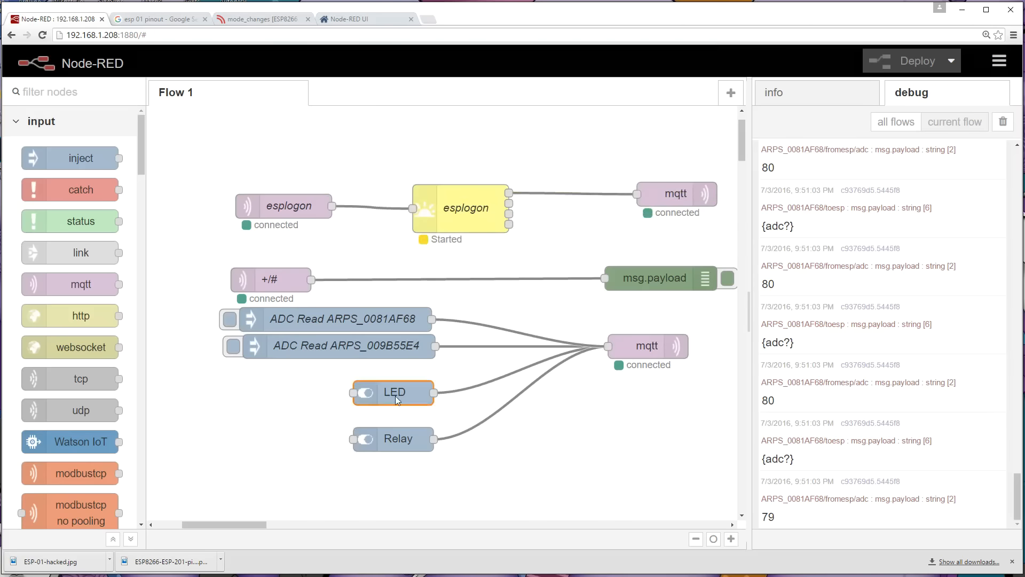
- Check the Relay switch's topic ARPS_0081AF68/toesp and {out12:1}/{out12:0} values
double_click(393, 393)
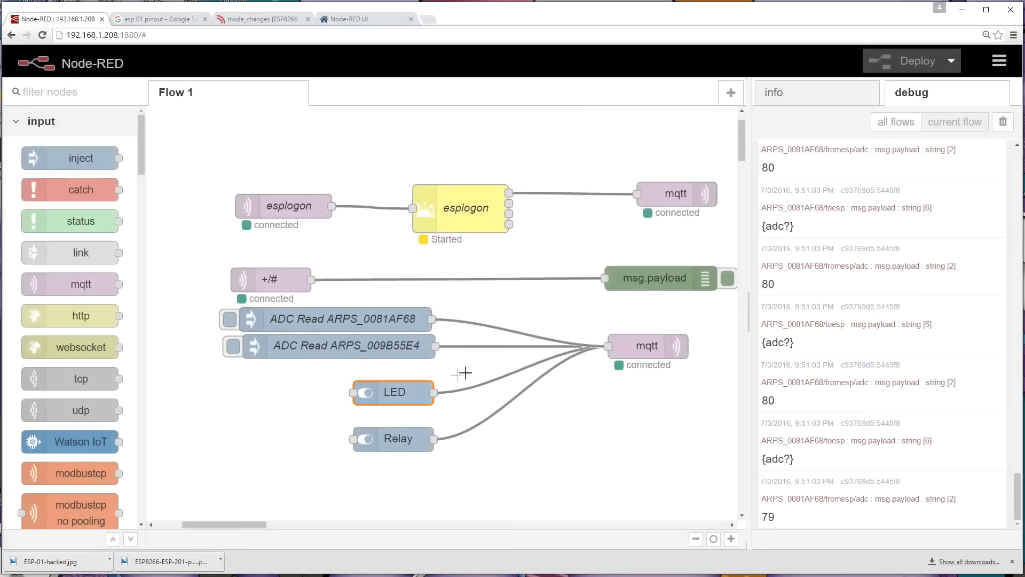
double_click(392, 438)
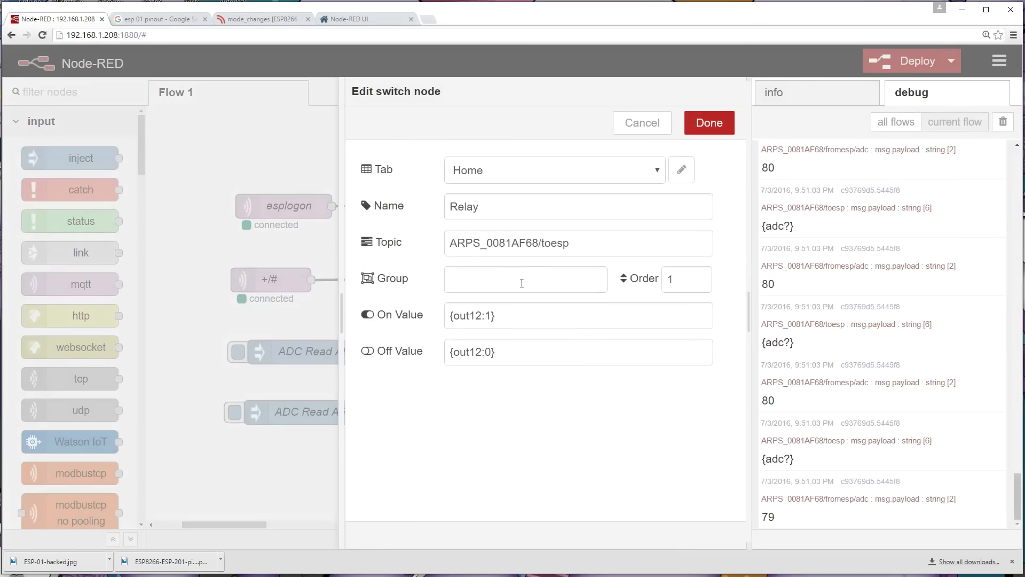
left_click(708, 122)
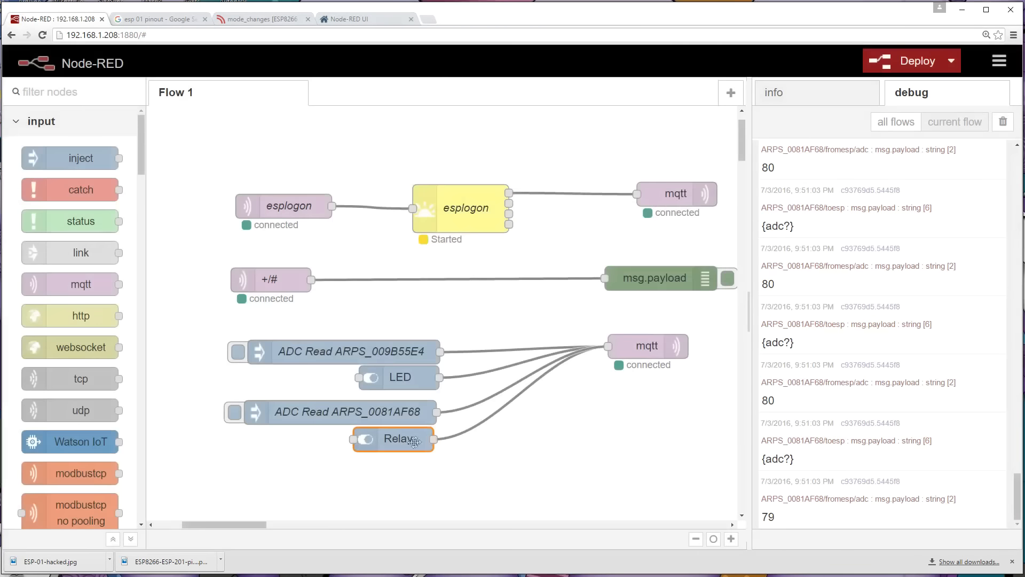
- Deploy the updated flow to bring the LED and Relay dashboard live
left_click(356, 18)
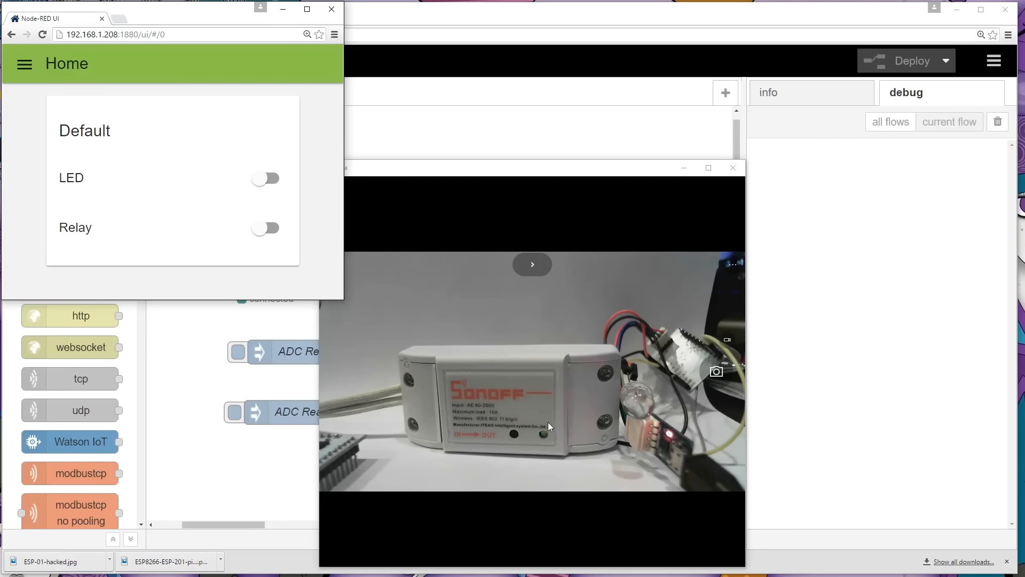
- Toggle the dashboard Relay switch to send an {out12:1} or {out12:0} command
left_click(266, 179)
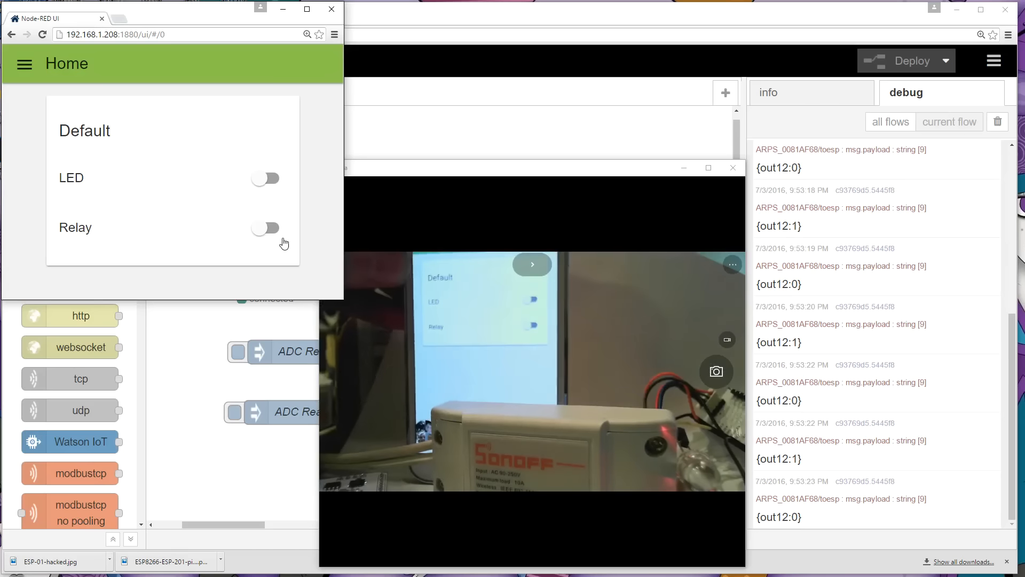
- Toggle the Relay again, then off and back on, ending with {out12:1}
left_click(265, 178)
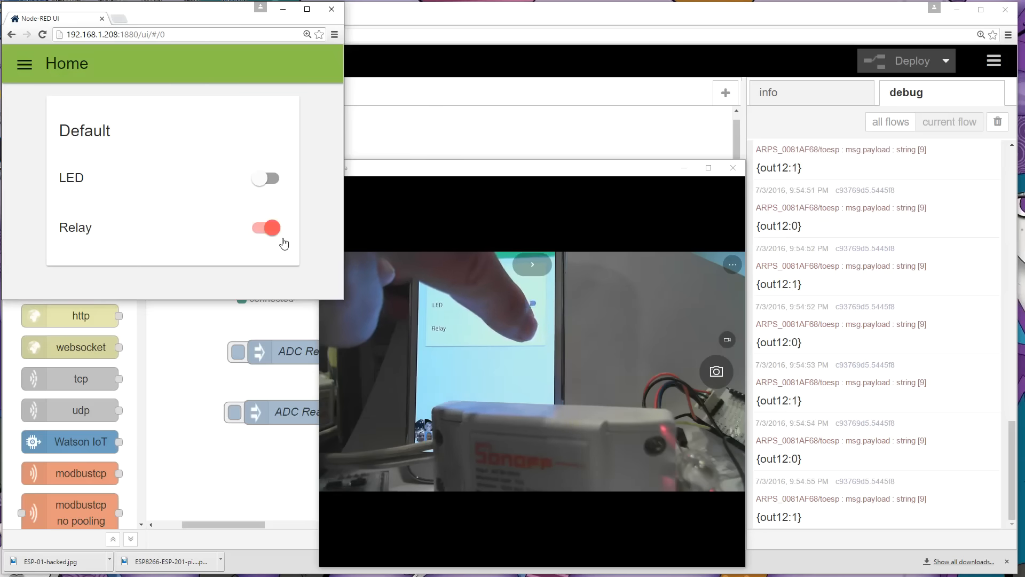
left_click(265, 227)
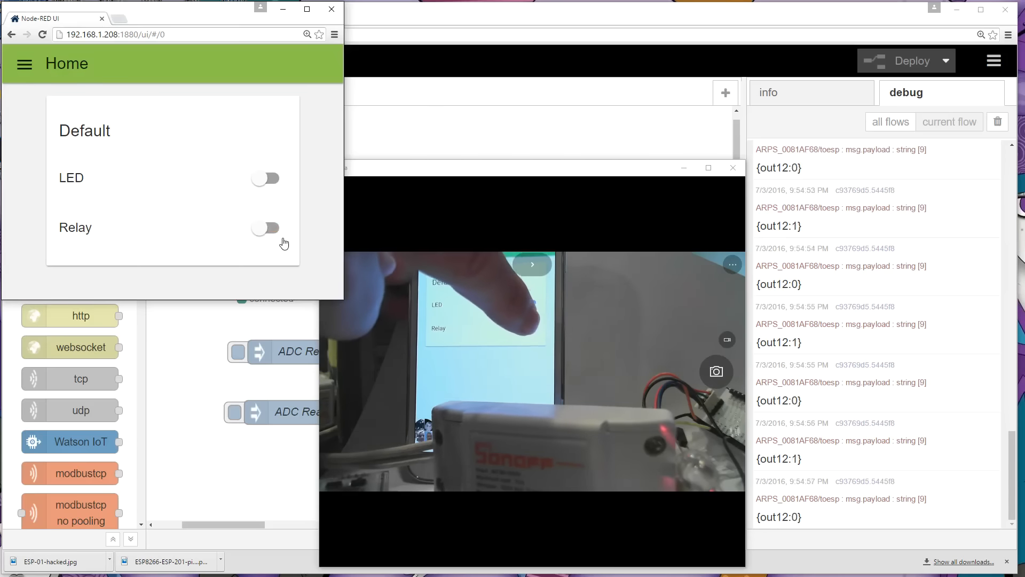
left_click(265, 228)
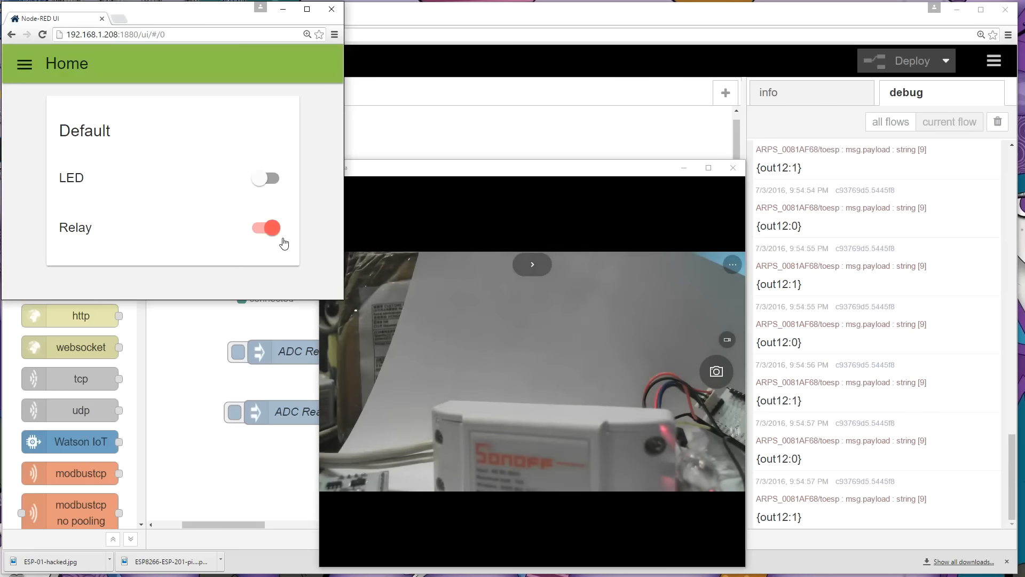
mouse_move(301, 224)
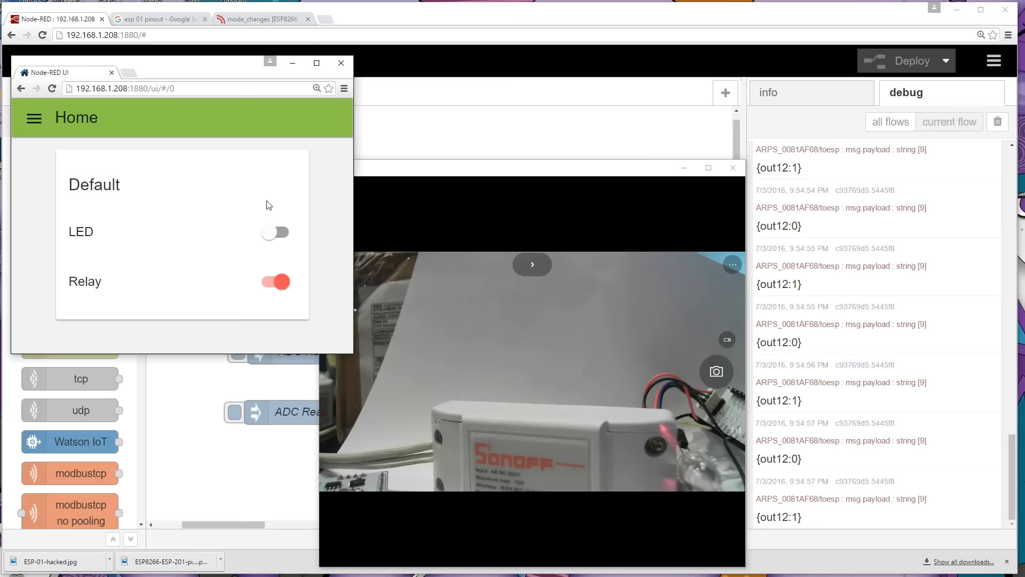
mouse_move(268, 233)
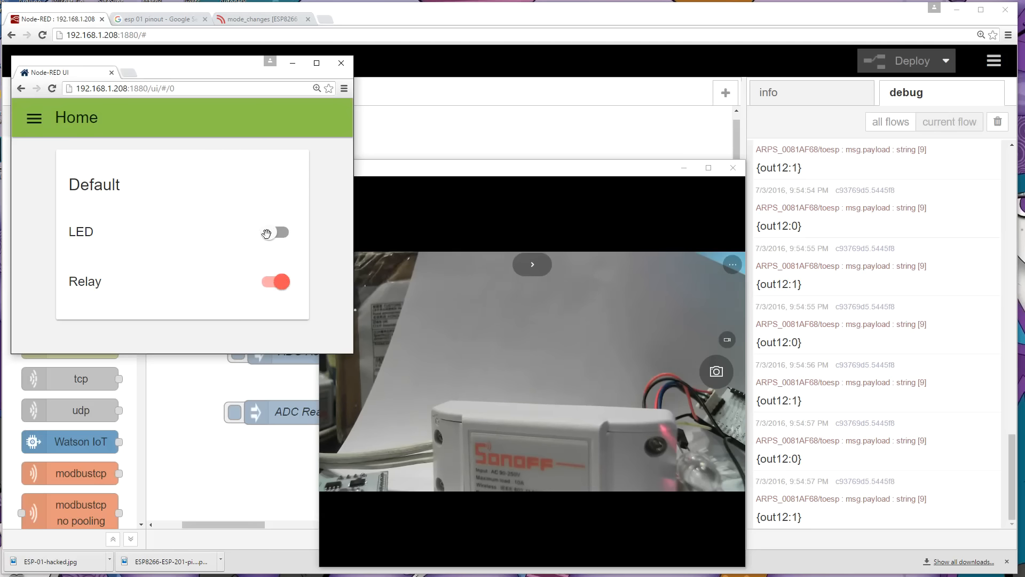